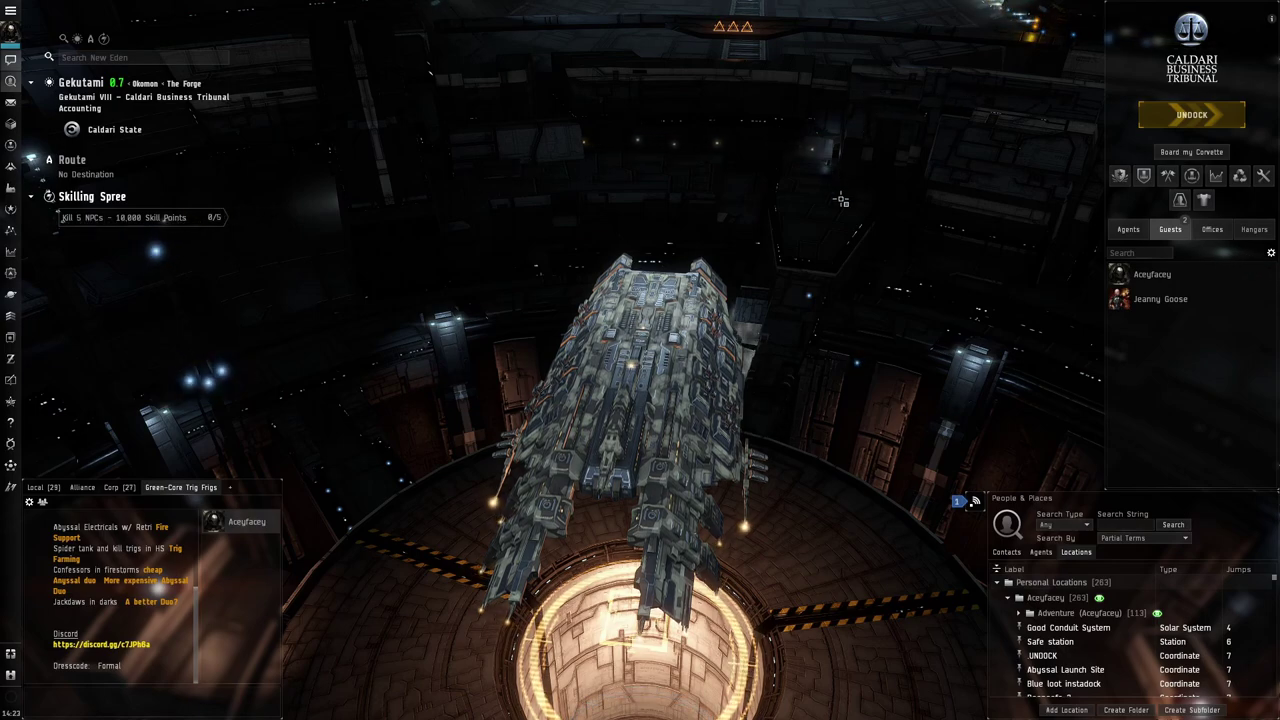
# Undock from the station and bring up the character's biography sheet.
pyautogui.click(1192, 112)
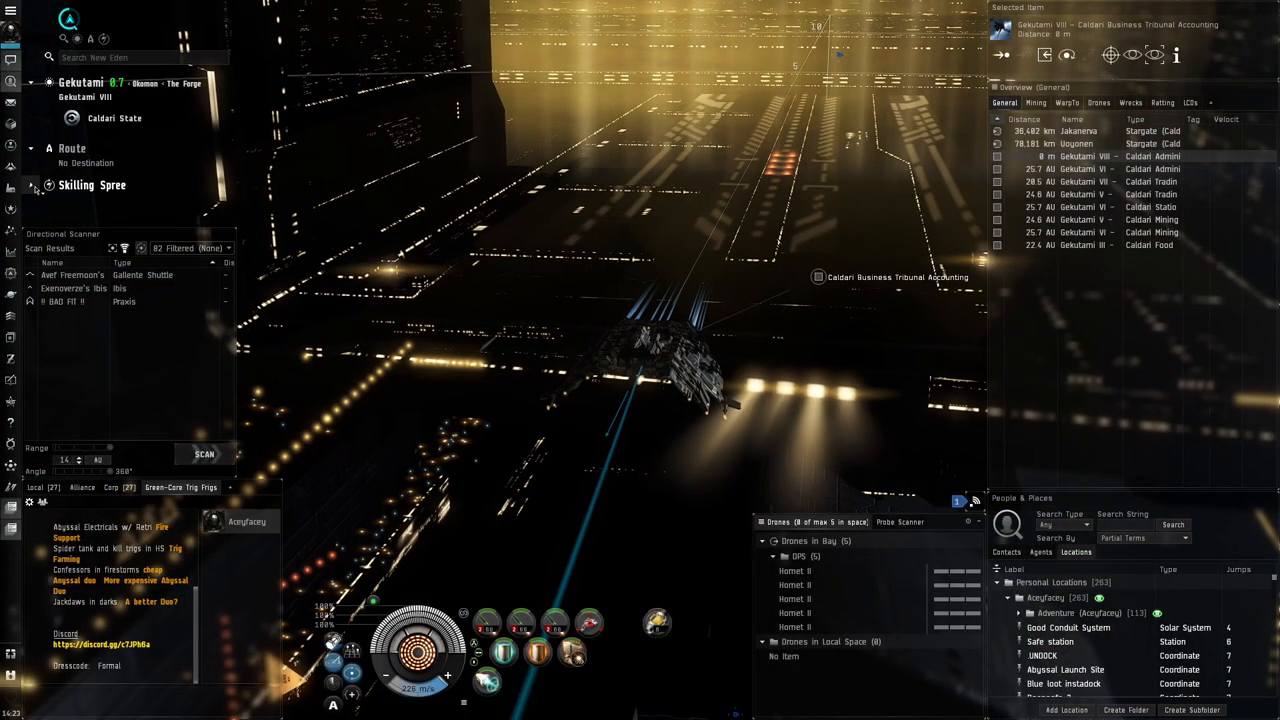
pyautogui.click(908, 520)
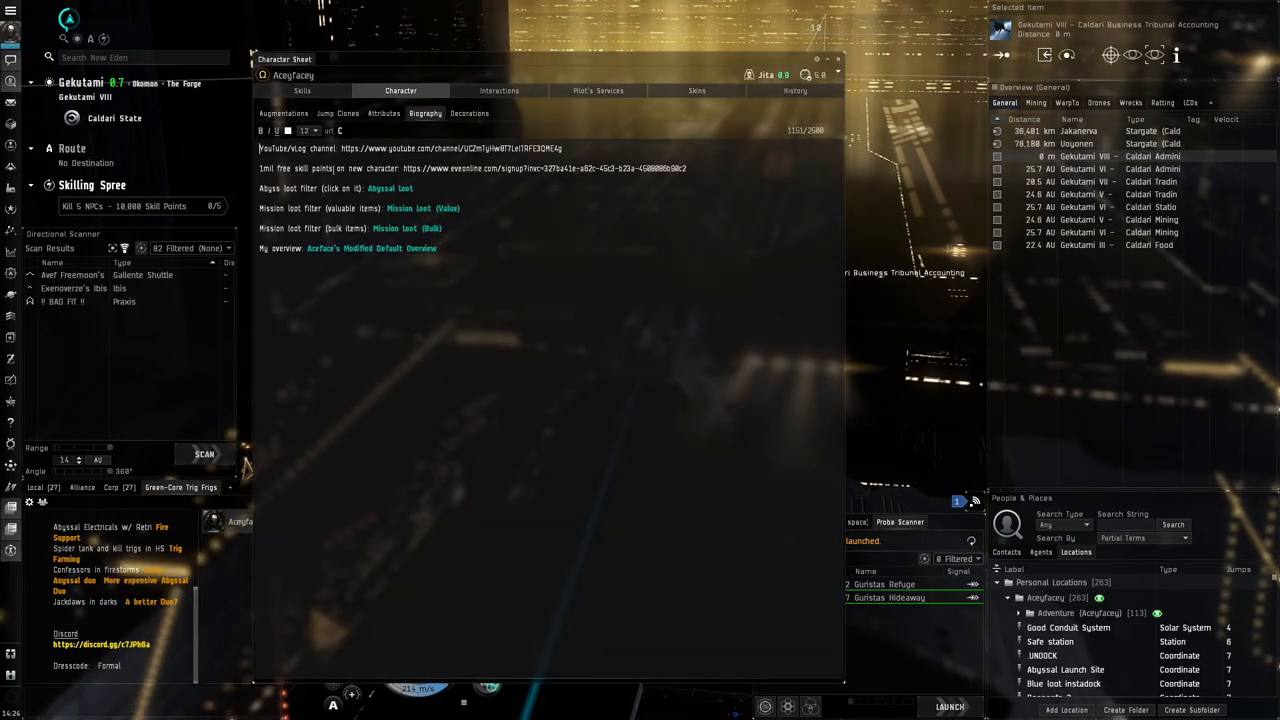
# Locate the Guristas Scout Outpost escalation in The Agency and view its site details.
pyautogui.click(302, 90)
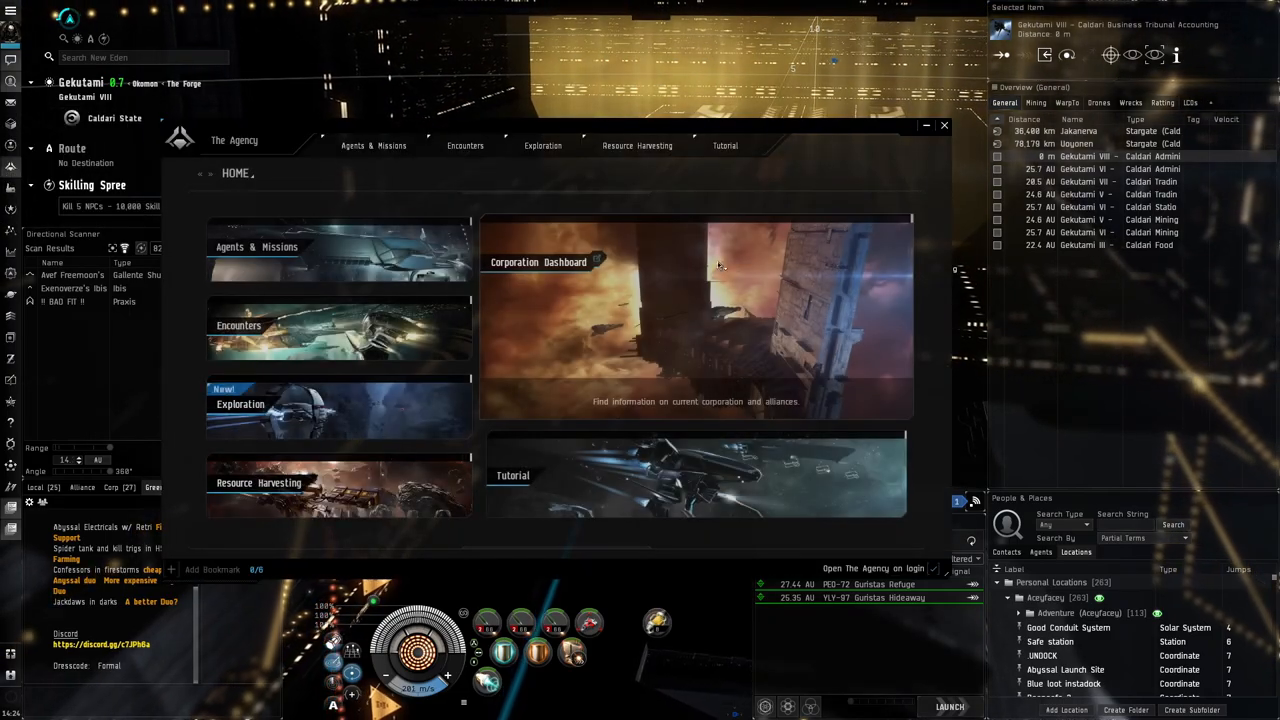
pyautogui.click(372, 144)
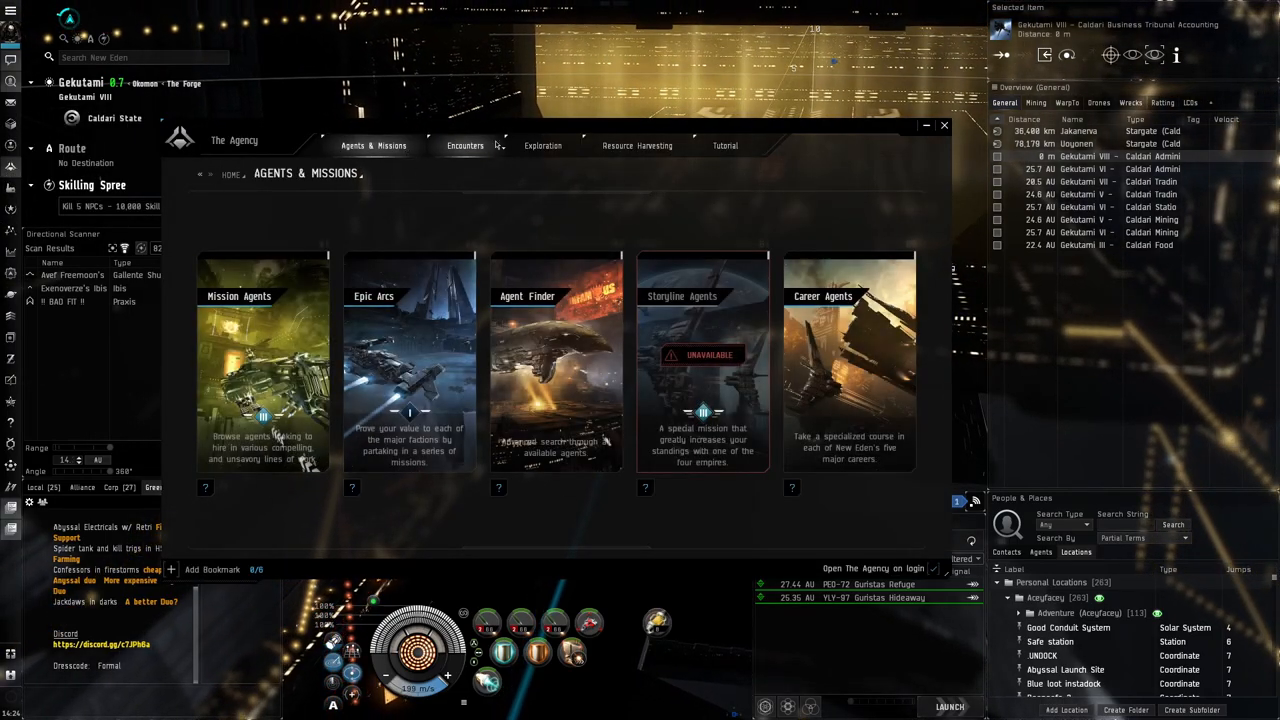
pyautogui.click(540, 144)
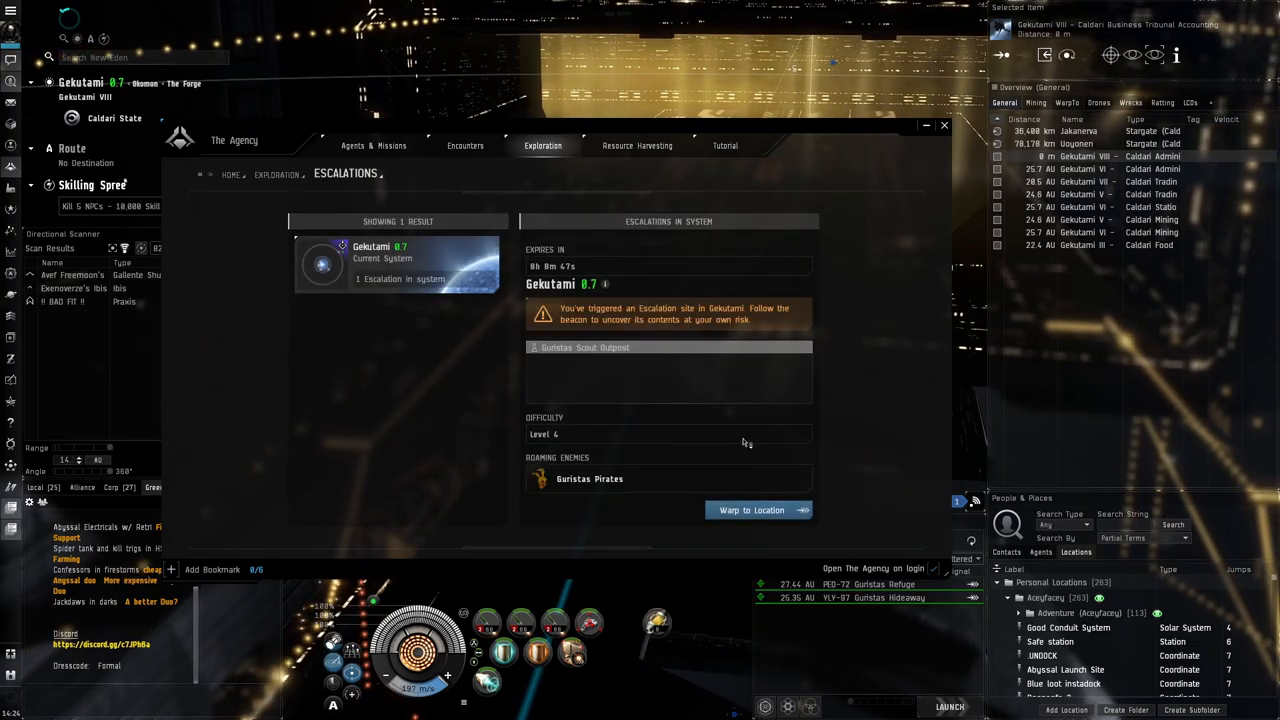
pyautogui.click(534, 348)
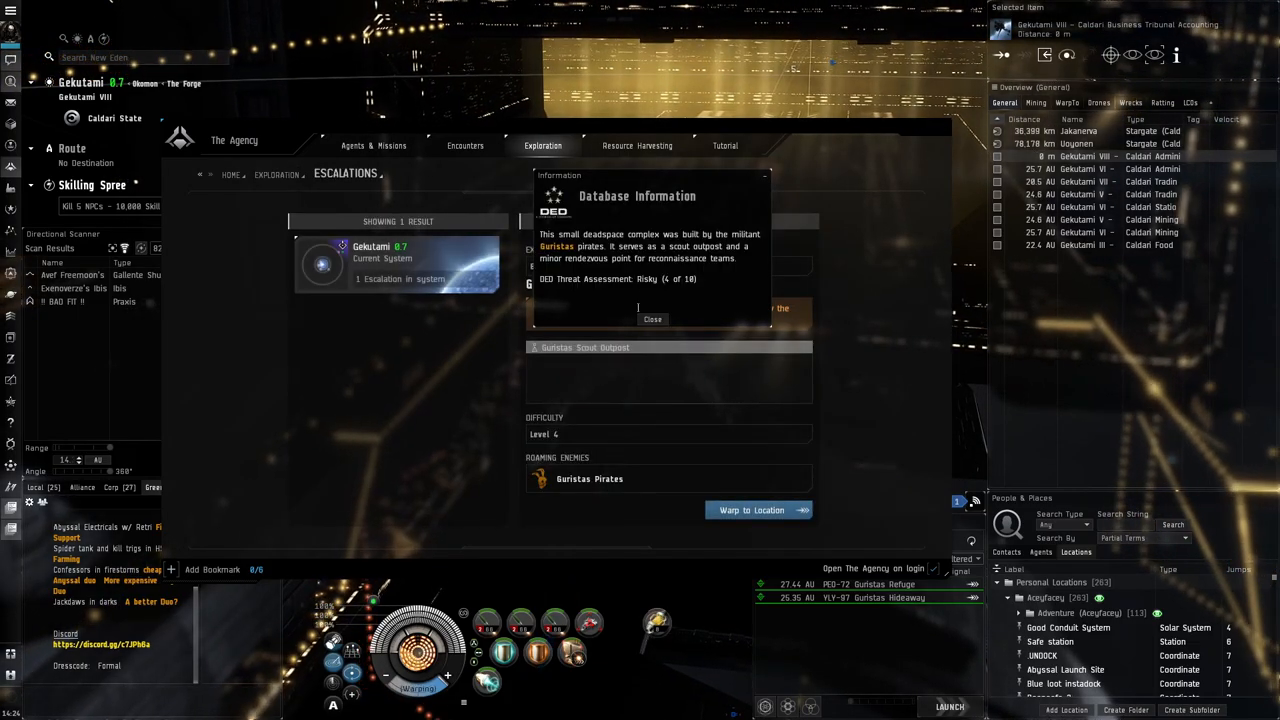
# Warp the Drake to the Guristas Scout Outpost escalation site.
pyautogui.click(756, 510)
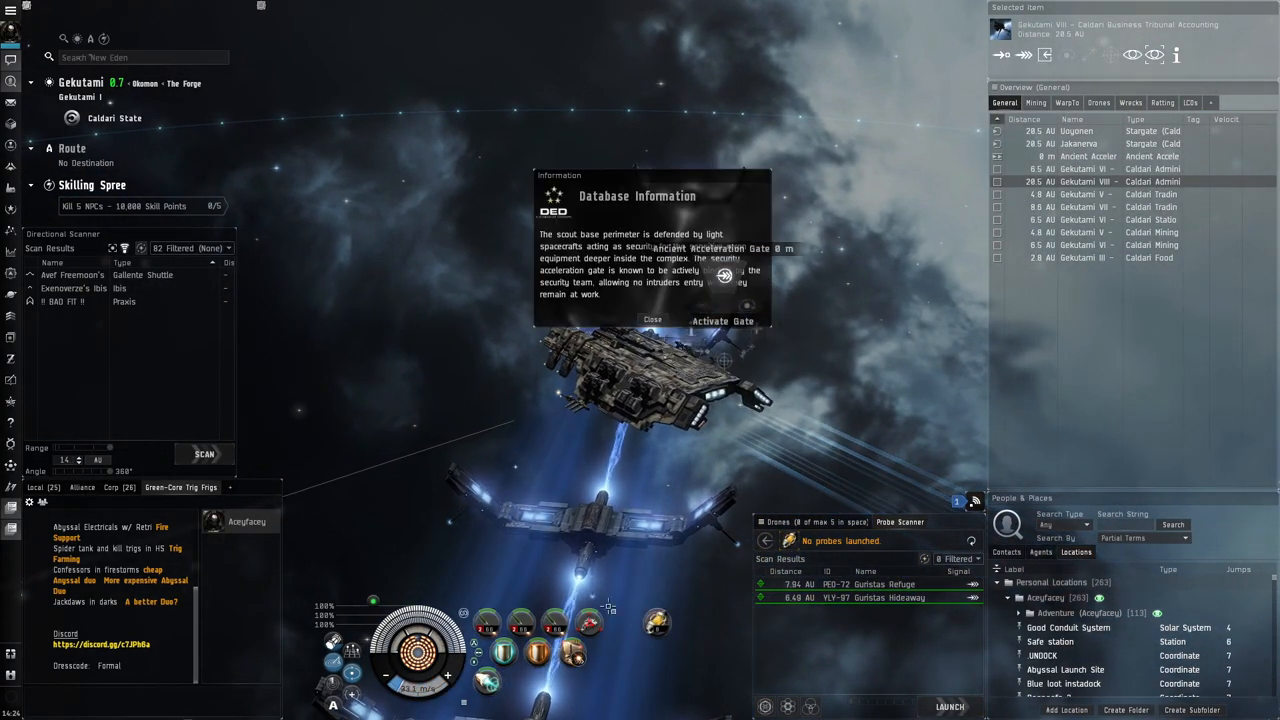
pyautogui.click(718, 320)
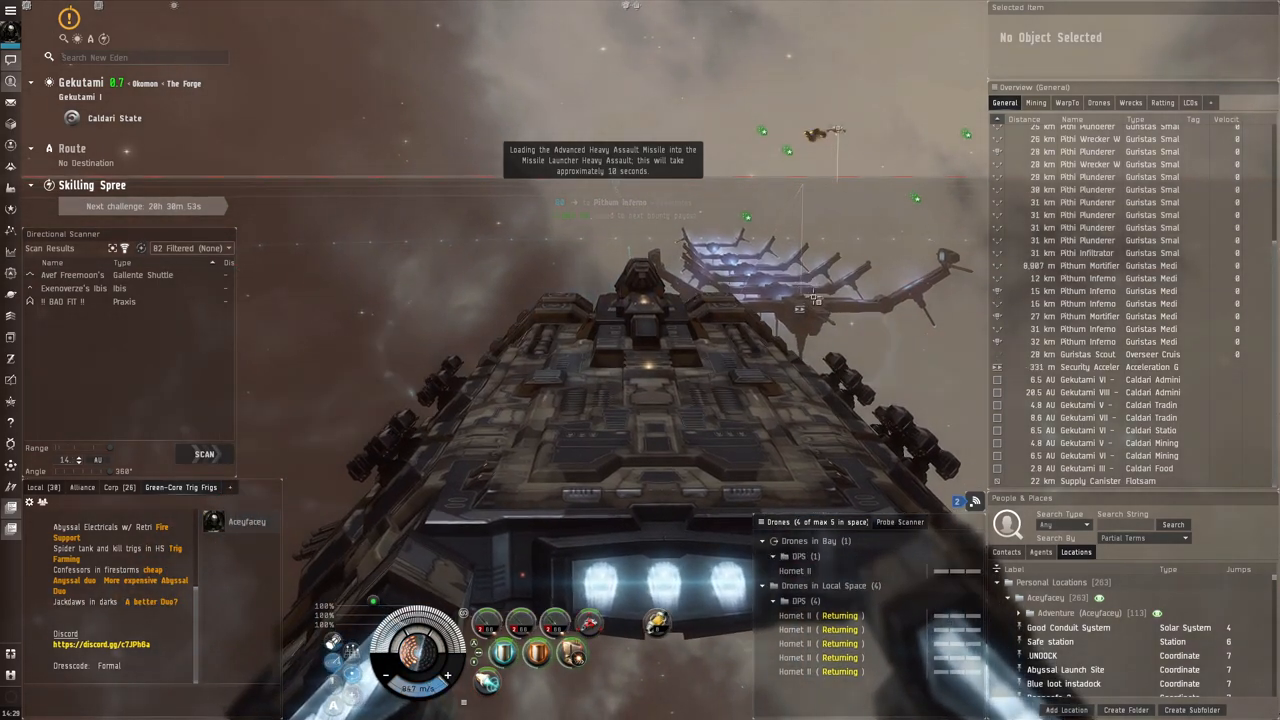
# Warp to the next acceleration gate and dismiss the outpost notice.
pyautogui.click(812, 296)
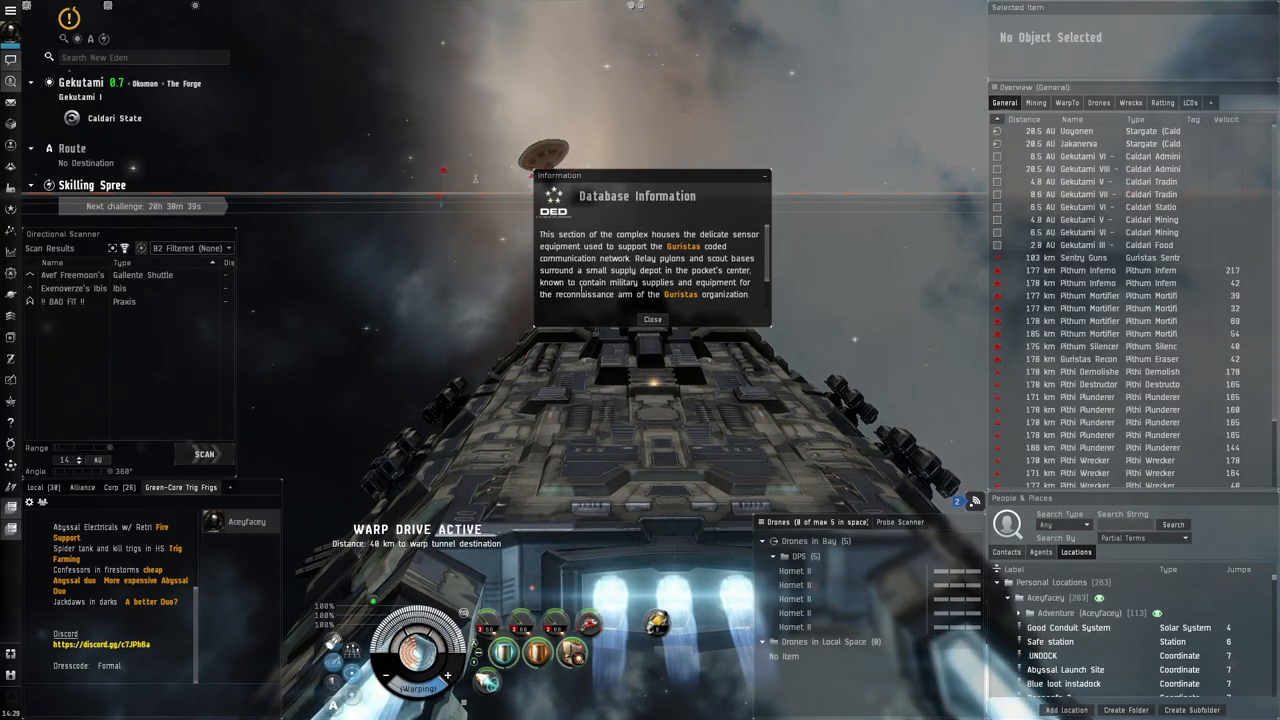
pyautogui.click(648, 320)
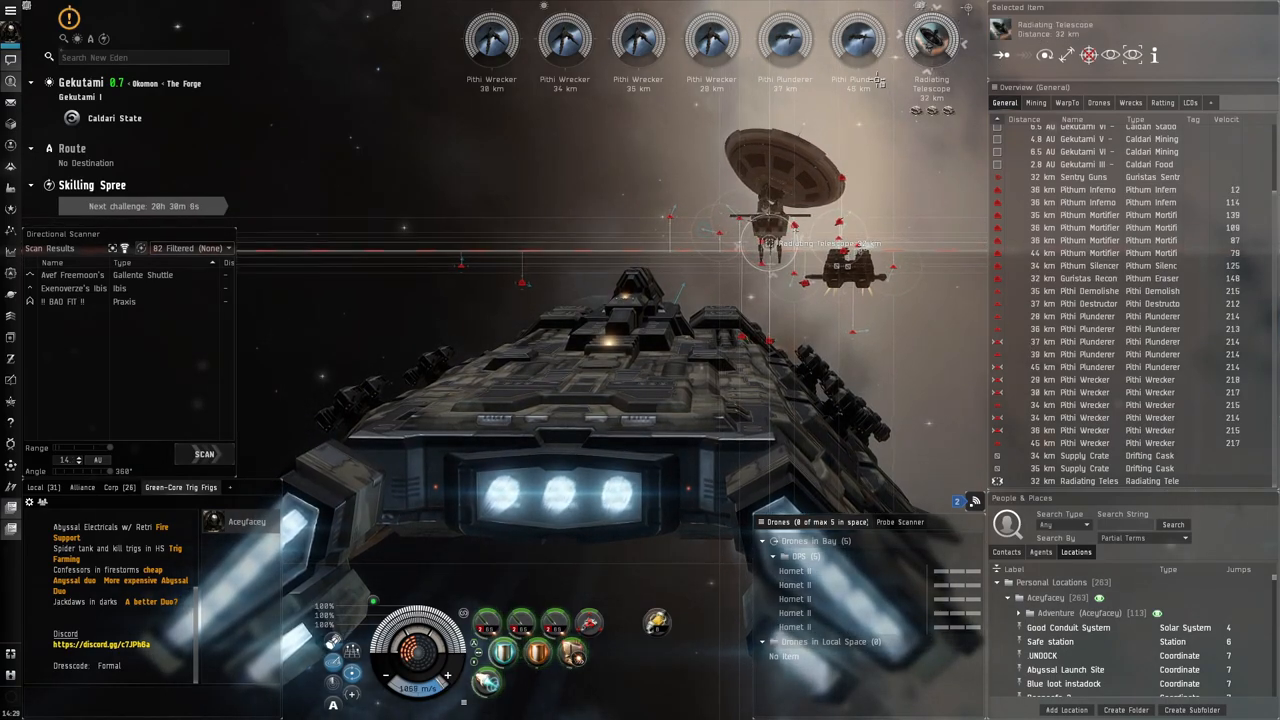
# Select the Radiating Telescope in the overview and approach it.
pyautogui.click(488, 680)
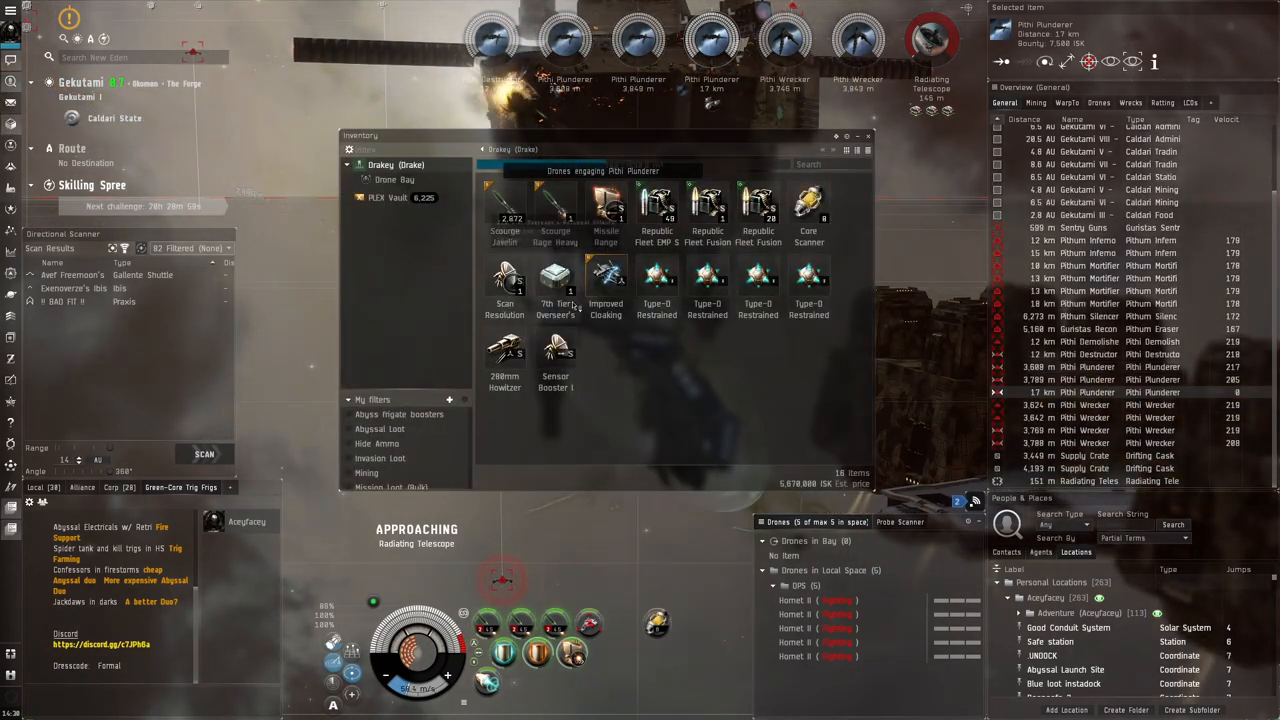
# Loot the telescope wreck and warp out through the next gate toward Jita.
pyautogui.click(870, 136)
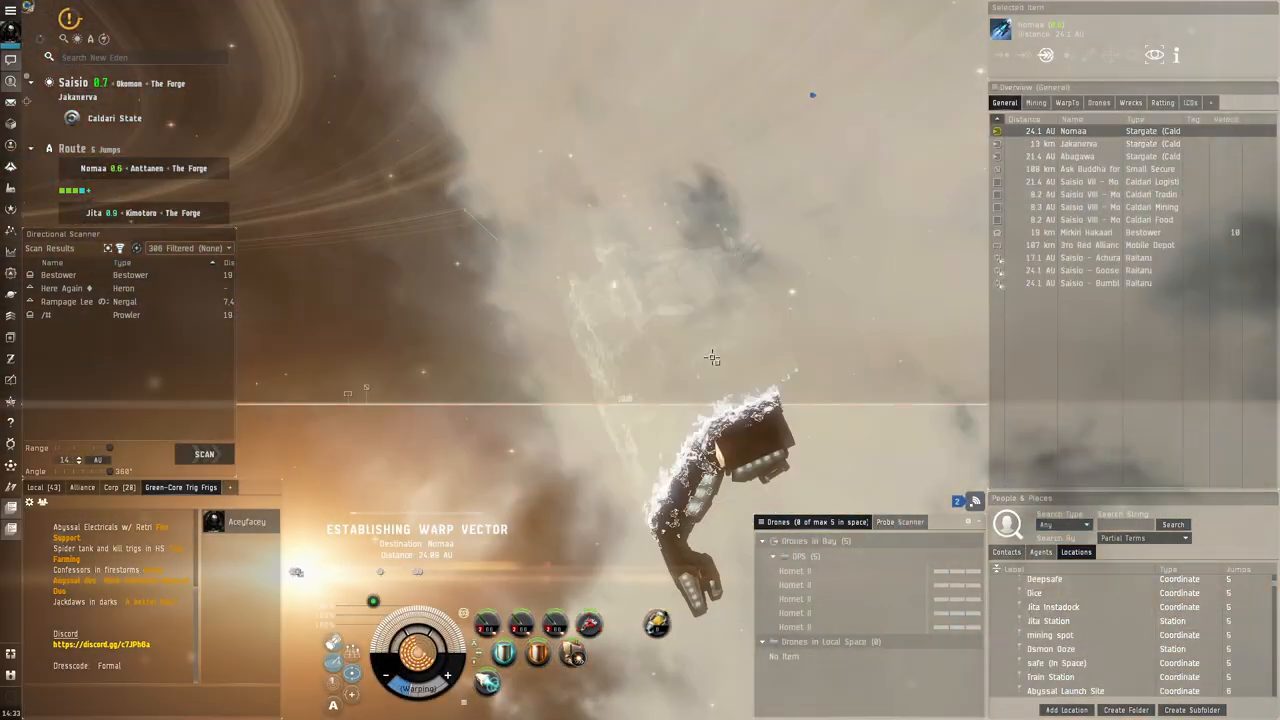
# Warp toward the Poinen stargate in Nomaa and close the cargo hold window.
pyautogui.click(912, 522)
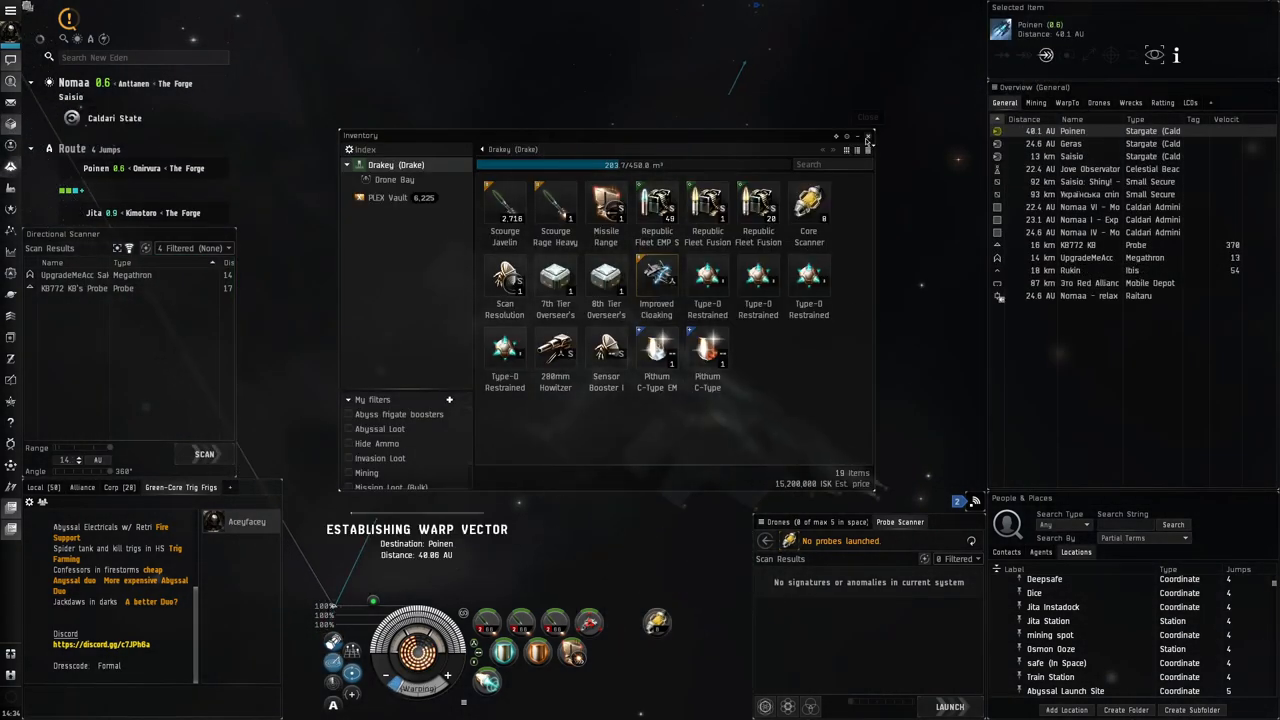
pyautogui.click(864, 118)
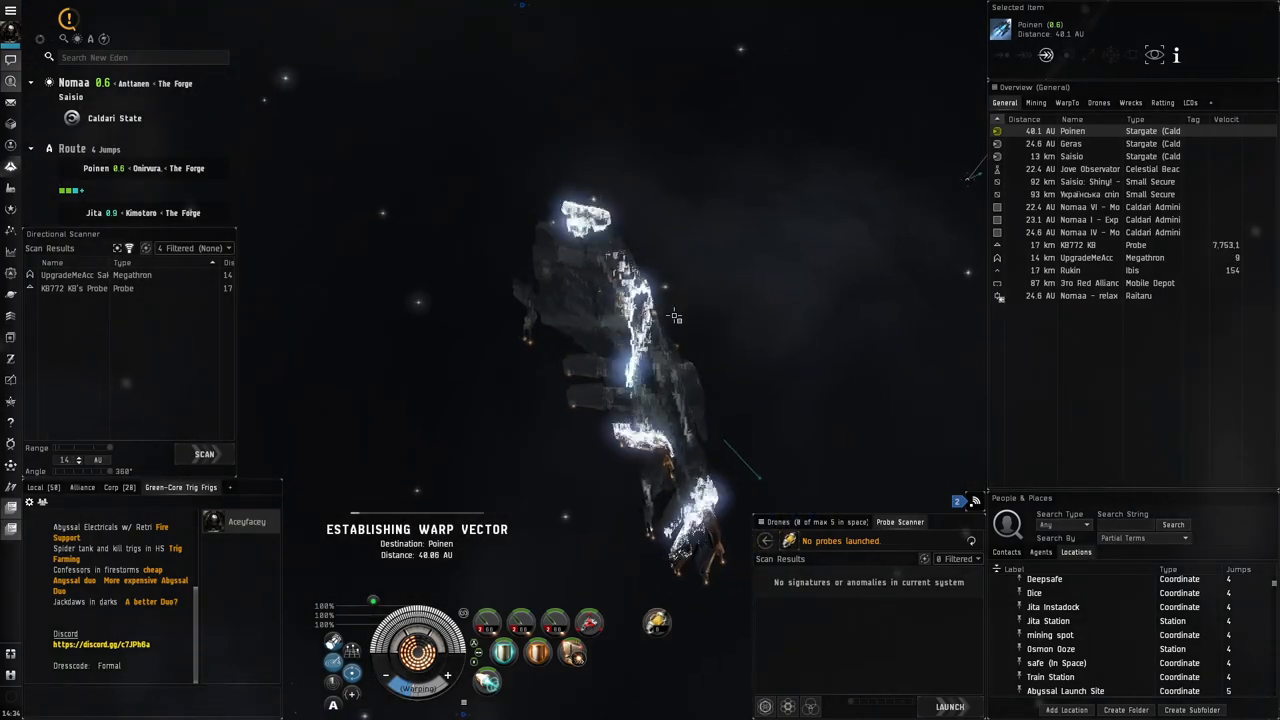